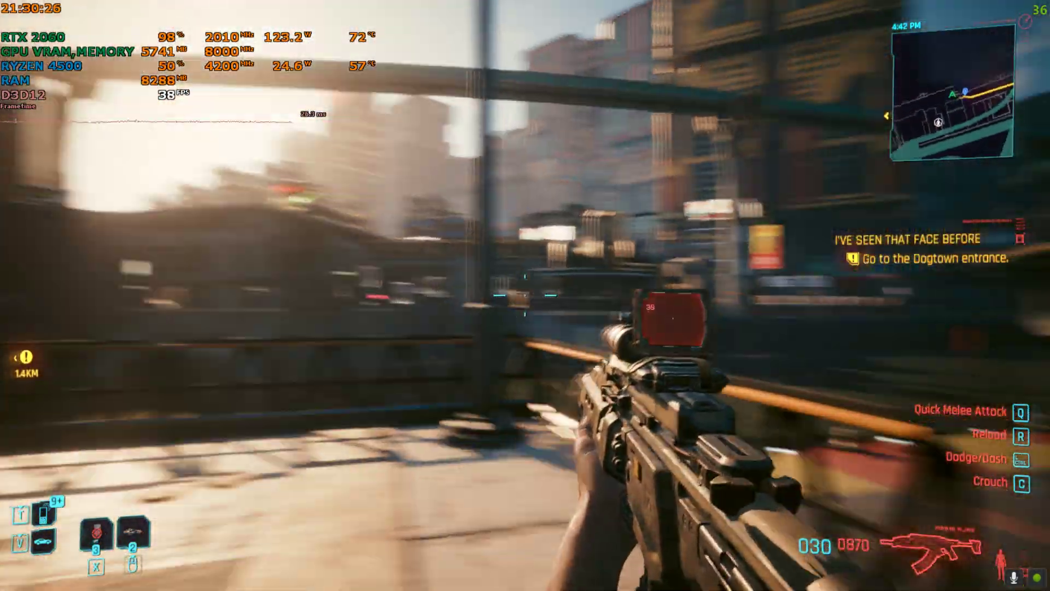
Pause the game and open Settings to the Video tab showing 1600x900 fullscreen
{"action": "key", "text": "Escape"}
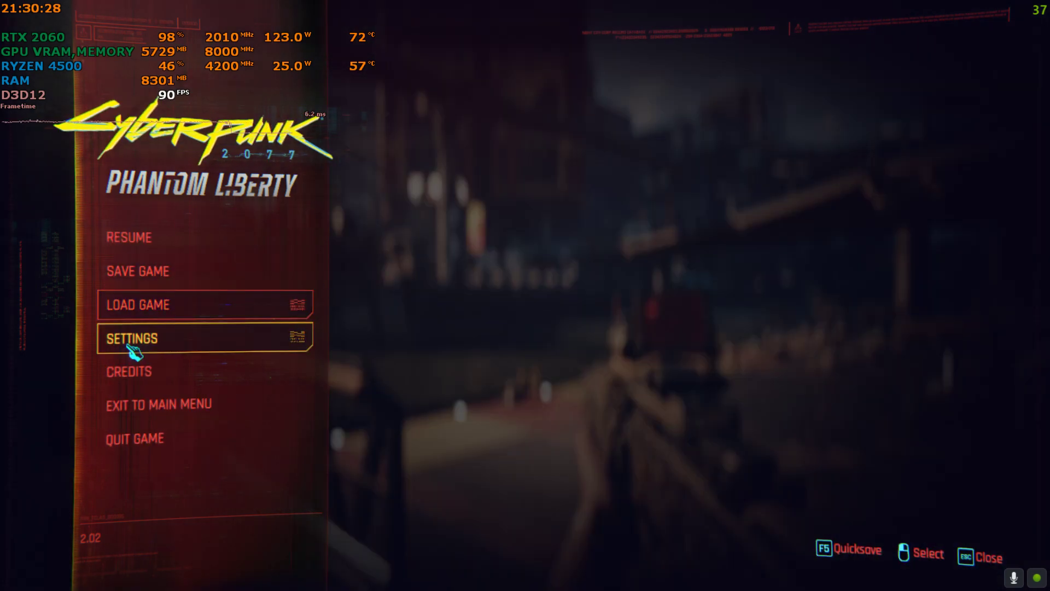
{"action": "left_click", "coordinate": [131, 338]}
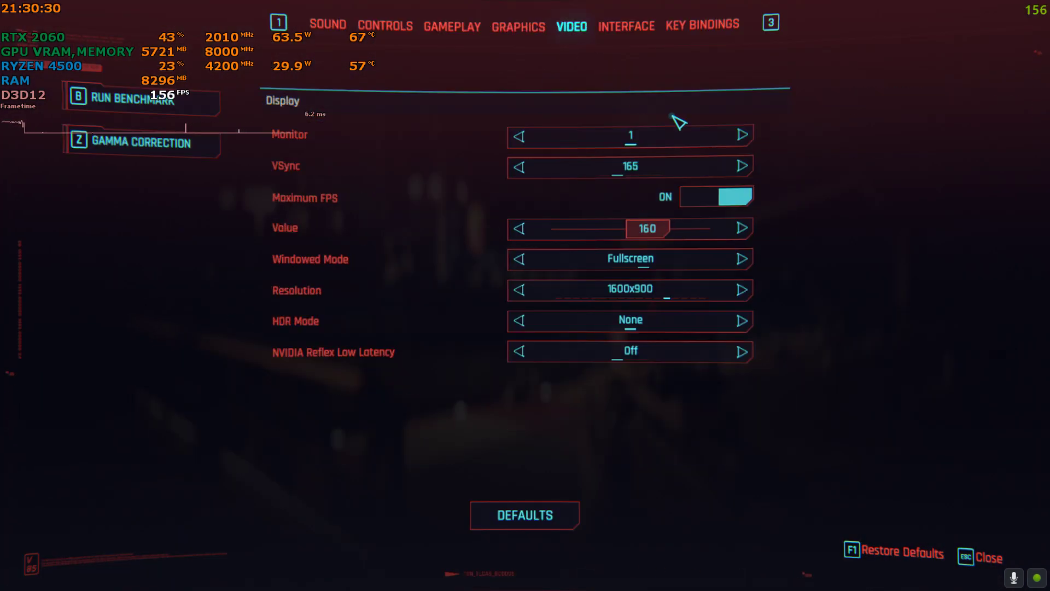
{"action": "mouse_move", "coordinate": [646, 311]}
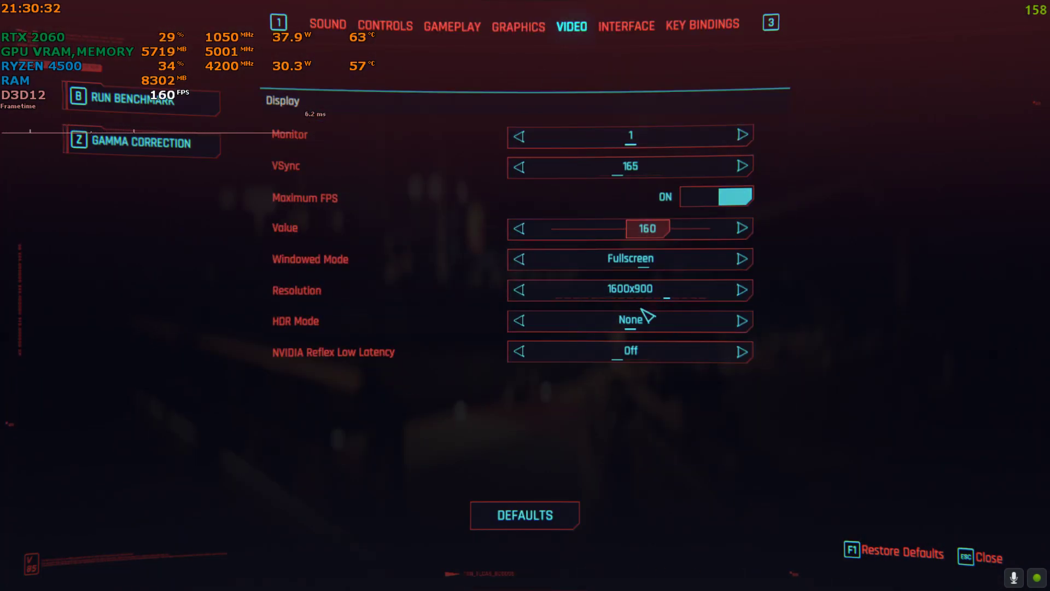
{"action": "mouse_move", "coordinate": [67, 45]}
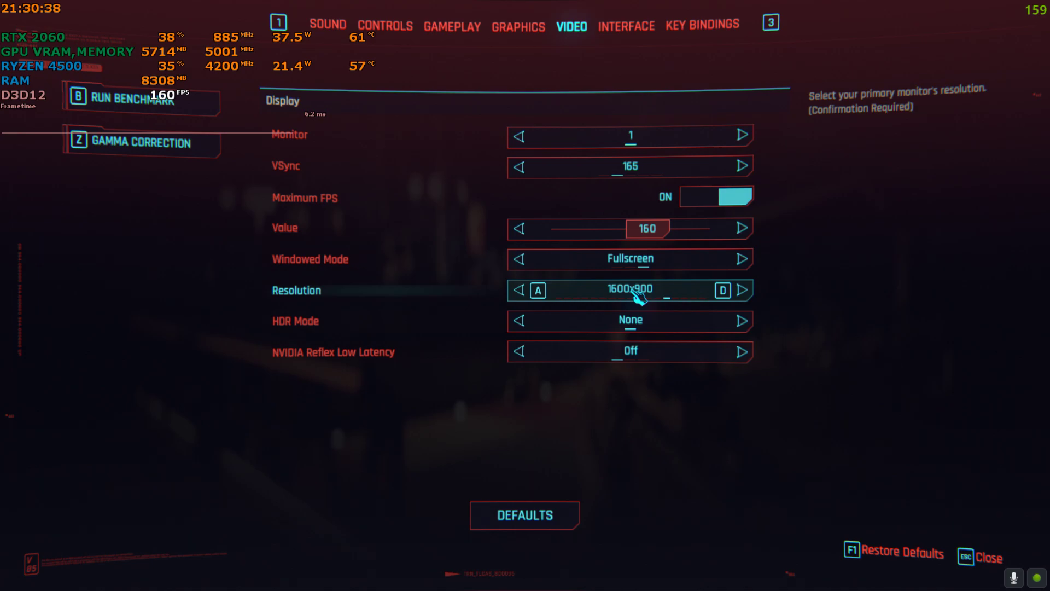
{"action": "mouse_move", "coordinate": [660, 293]}
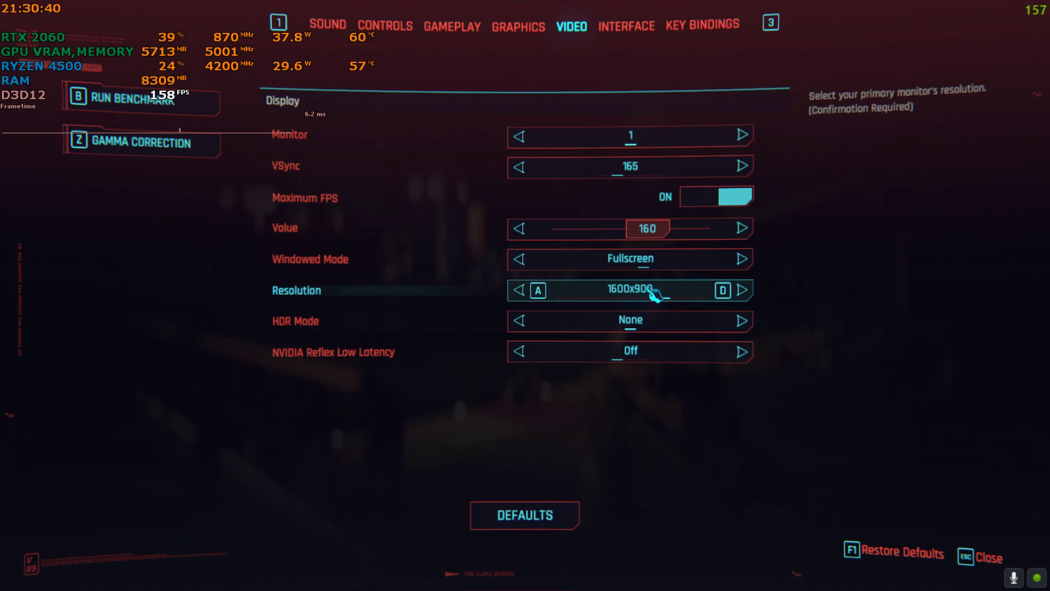
Review Graphics settings down to Ray Tracing (DLSS Balanced, path tracing on), then resume play
{"action": "left_click", "coordinate": [516, 26]}
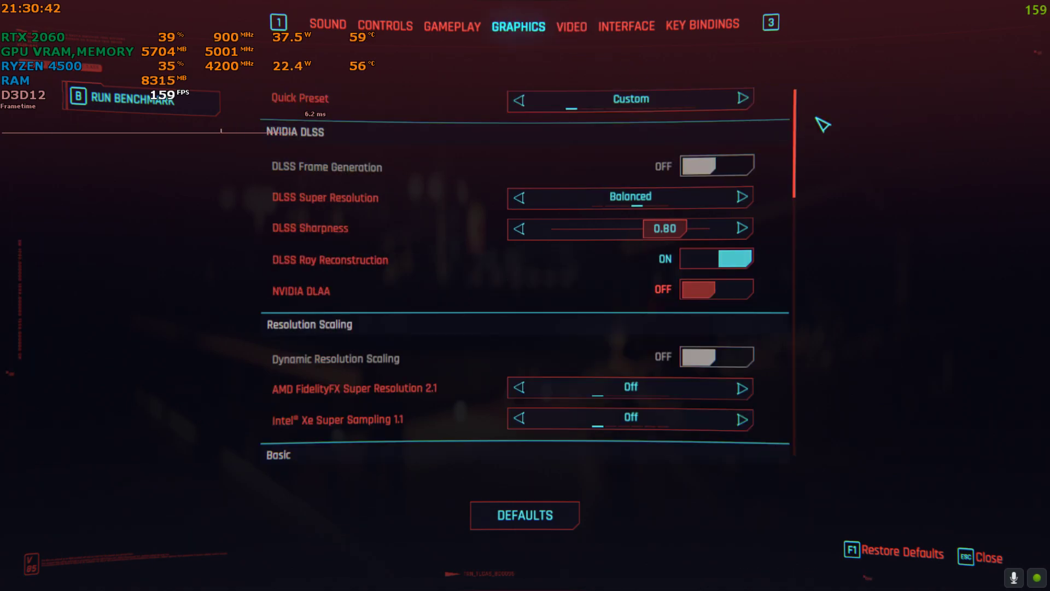
{"action": "scroll", "scroll_direction": "down", "scroll_amount": 3}
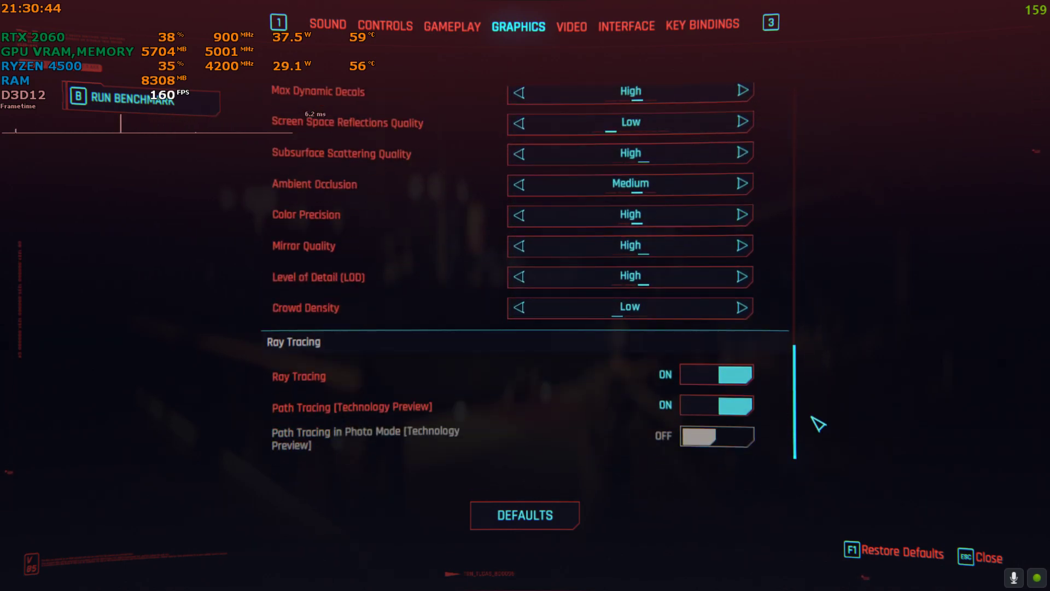
{"action": "mouse_move", "coordinate": [819, 370]}
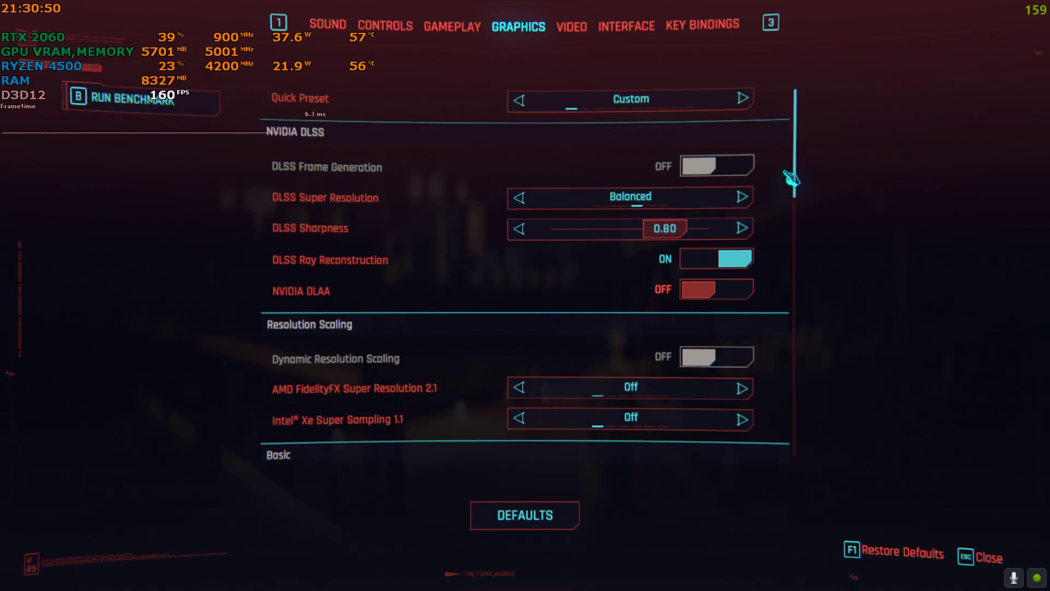
{"action": "scroll", "scroll_direction": "down", "scroll_amount": 3}
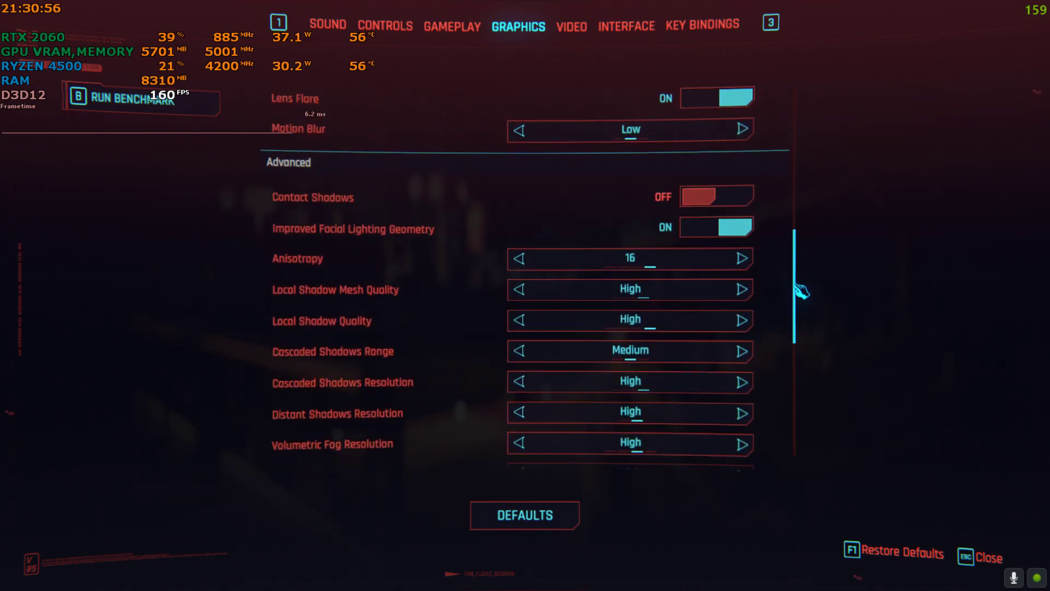
{"action": "scroll", "scroll_direction": "down", "scroll_amount": 3}
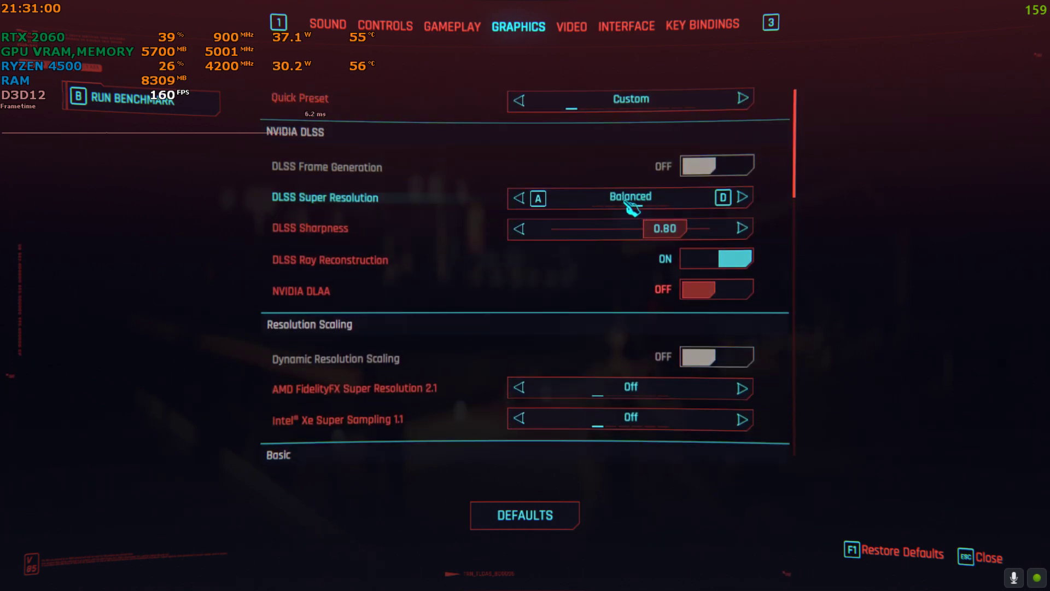
{"action": "key", "text": "Escape"}
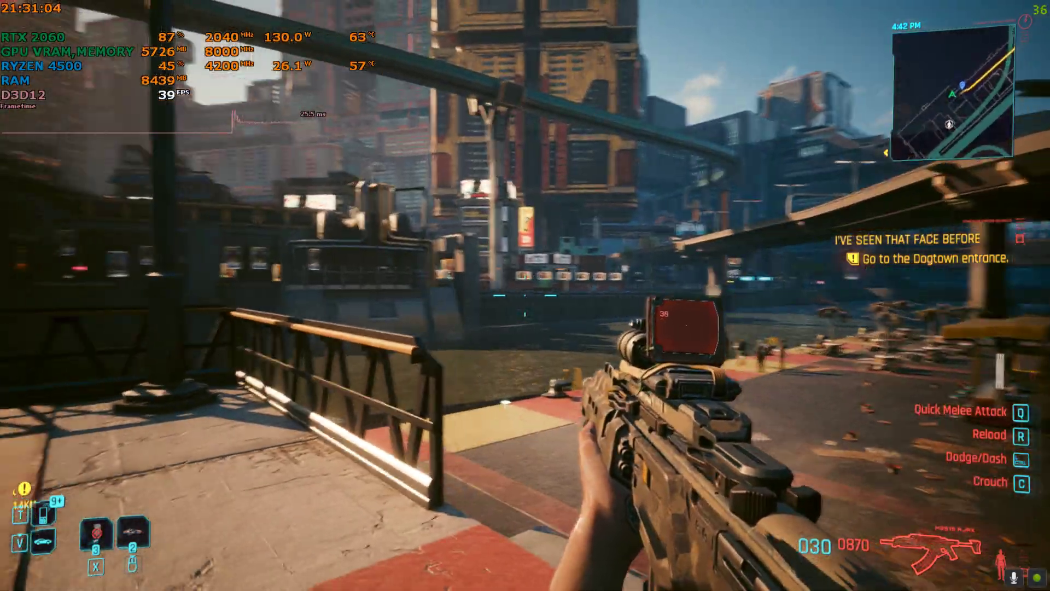
{"action": "mouse_move", "coordinate": [525, 296]}
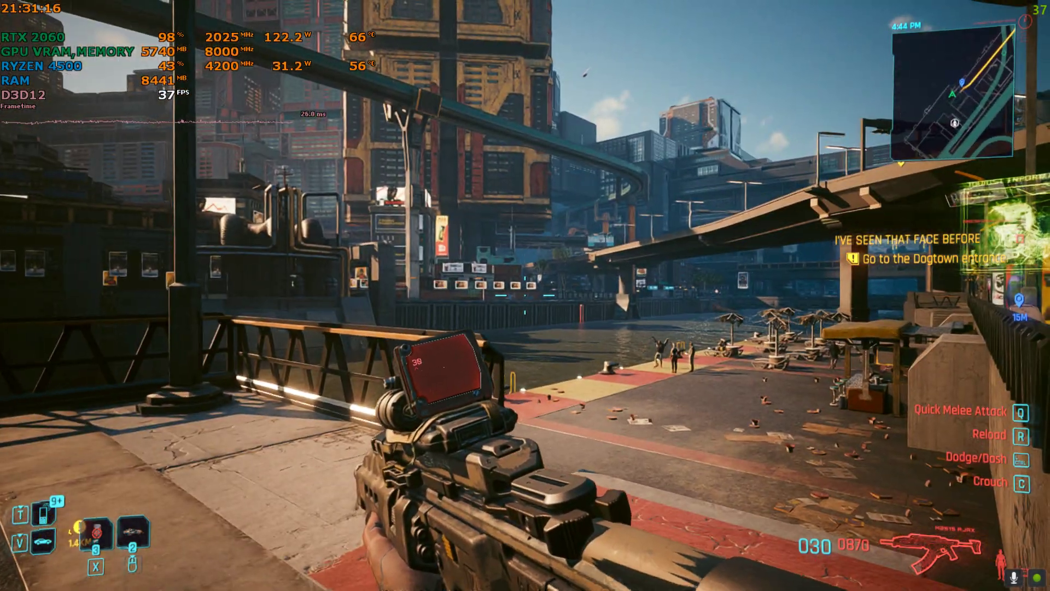
Choose Quit Game from the pause menu to bring up the unsaved-progress confirmation
{"action": "left_click", "coordinate": [135, 438]}
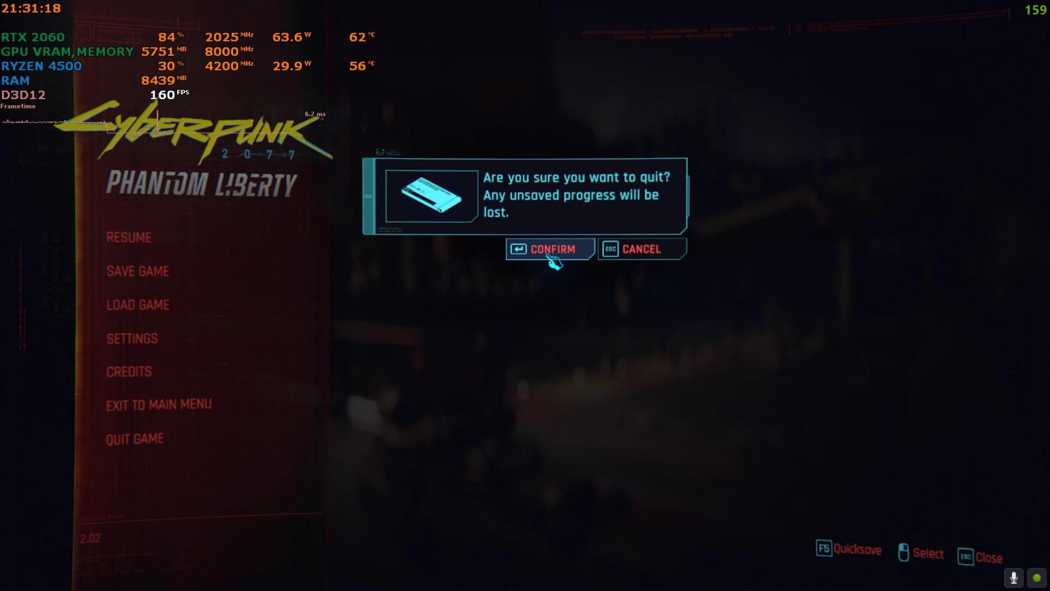
Confirm quitting so Cyberpunk 2077 closes to the Windows desktop
{"action": "left_click", "coordinate": [548, 249]}
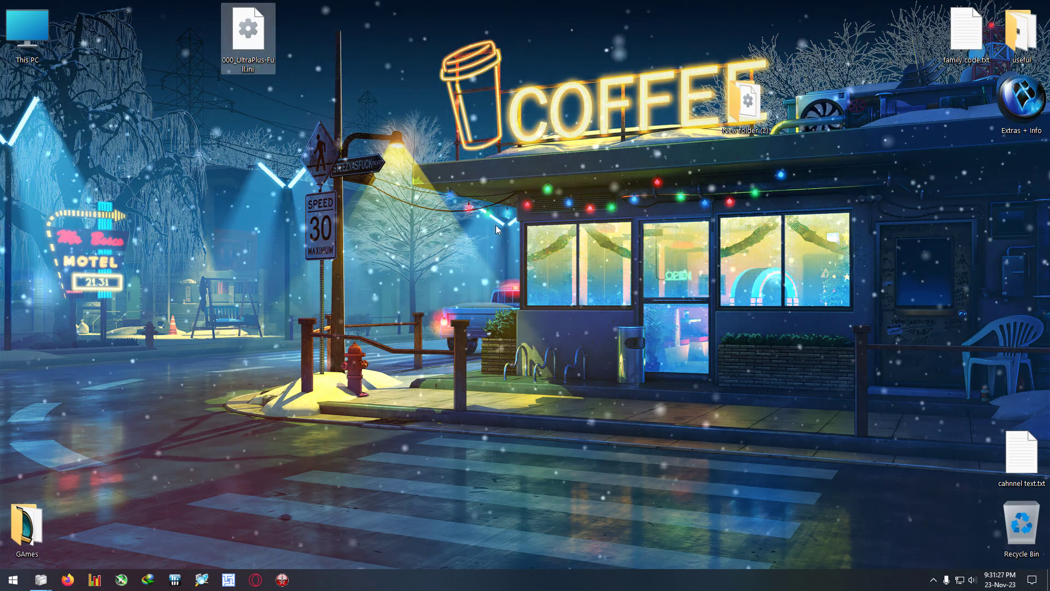
{"action": "mouse_move", "coordinate": [385, 421]}
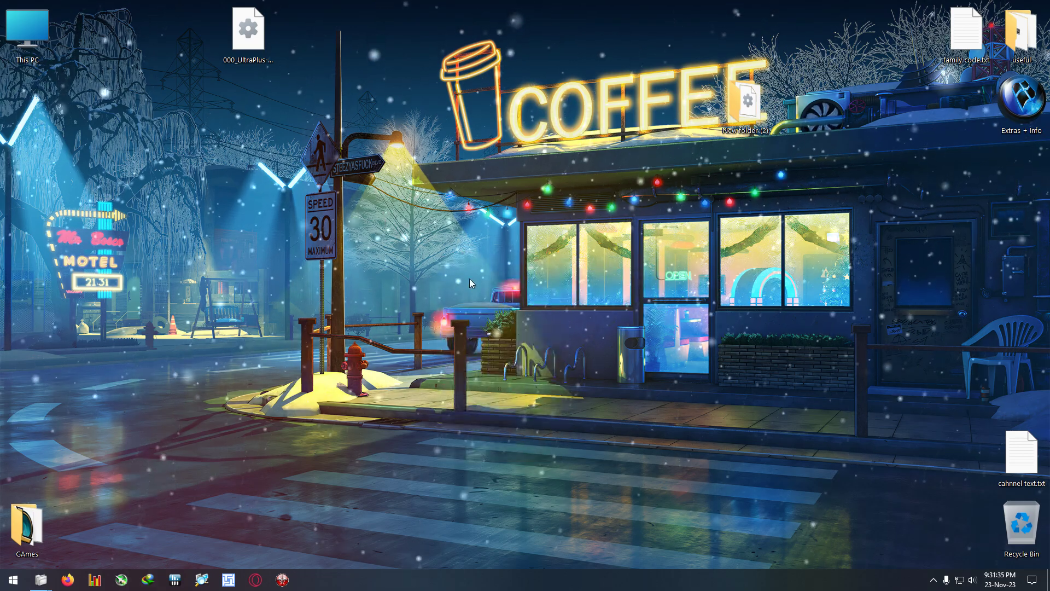
{"action": "mouse_move", "coordinate": [248, 28]}
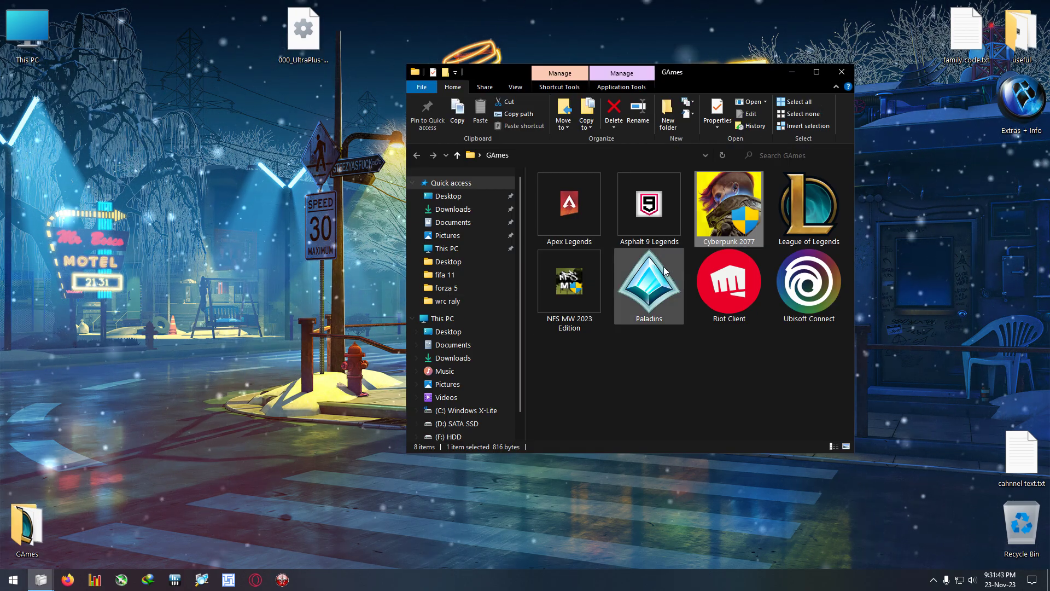
Navigate from the Cyberpunk 2077 install folder into engine\config\platform
{"action": "double_click", "coordinate": [728, 201]}
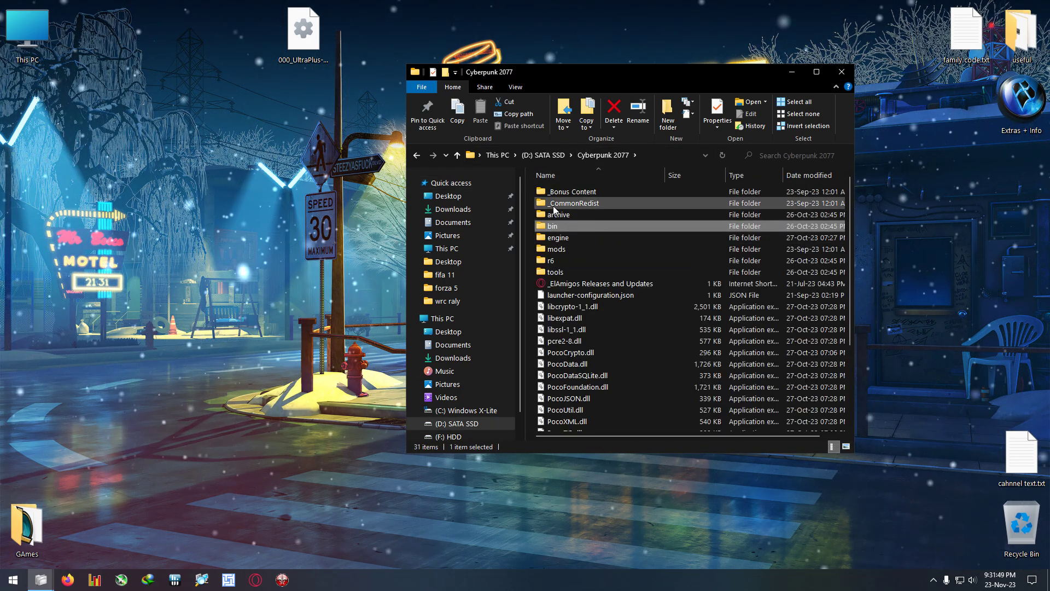
{"action": "mouse_move", "coordinate": [557, 237]}
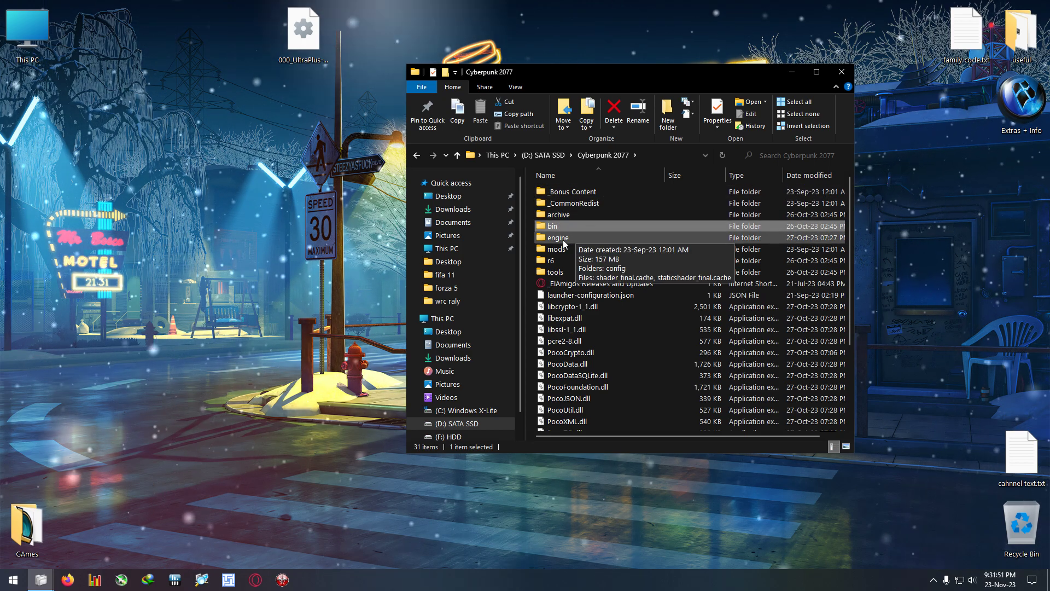
{"action": "double_click", "coordinate": [557, 237]}
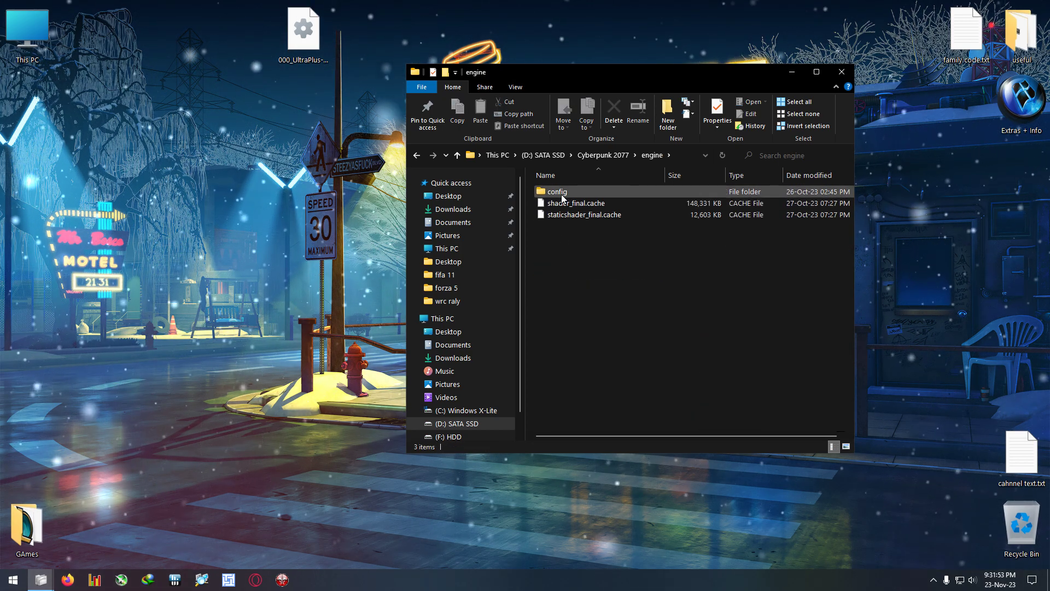
{"action": "double_click", "coordinate": [557, 191]}
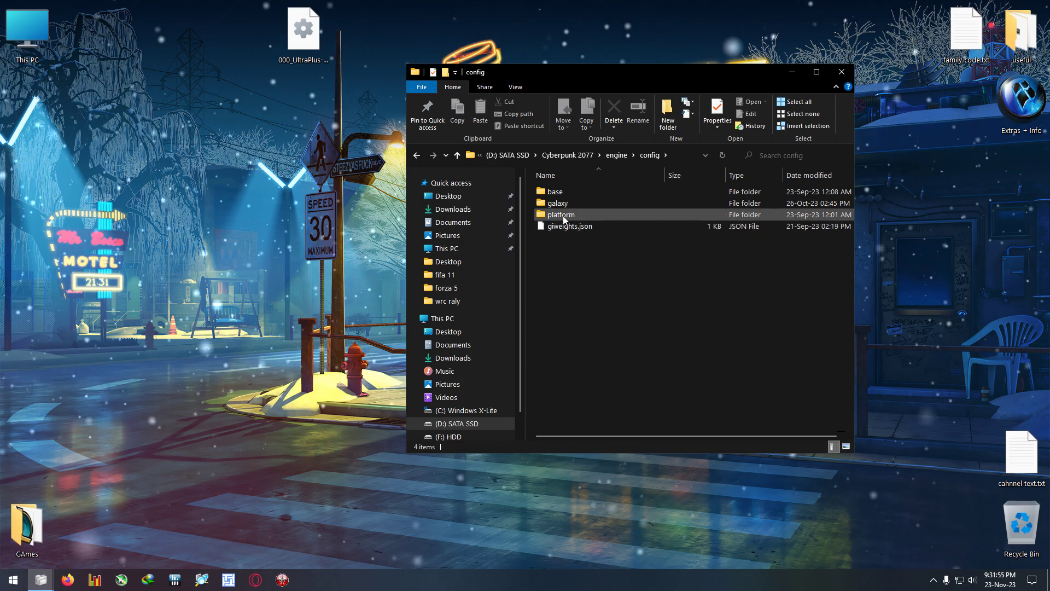
{"action": "double_click", "coordinate": [559, 214]}
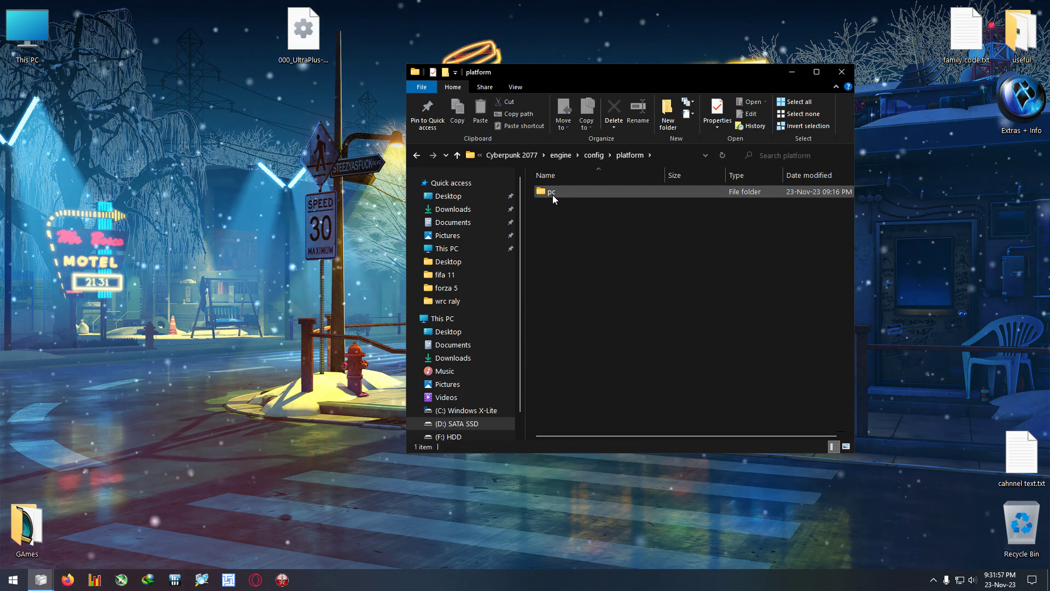
Copy 000_UltraPlus-Full.ini from the desktop and paste it into the pc folder
{"action": "right_click", "coordinate": [302, 29]}
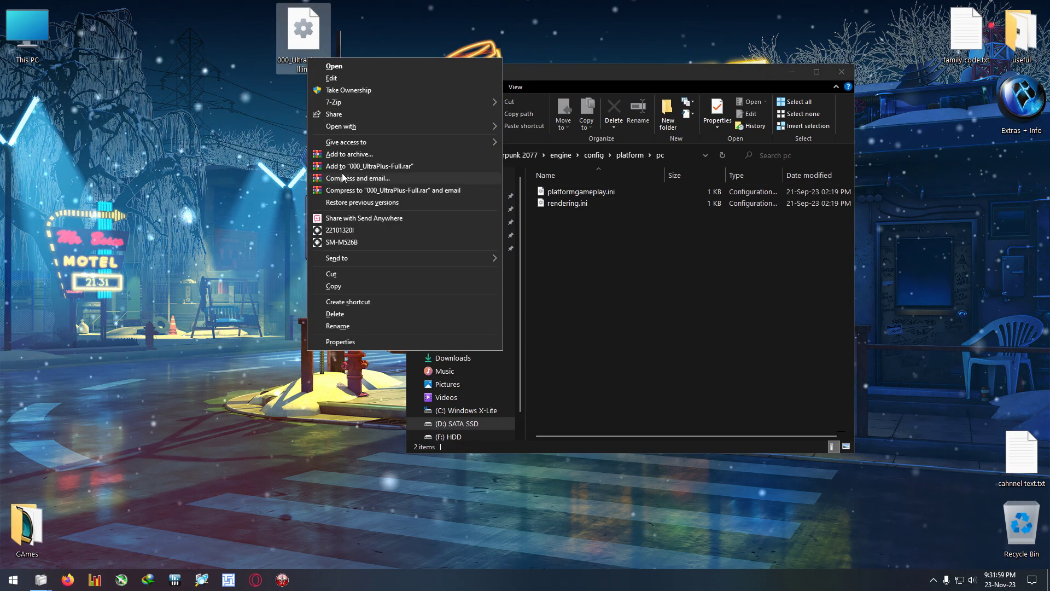
{"action": "right_click", "coordinate": [609, 292]}
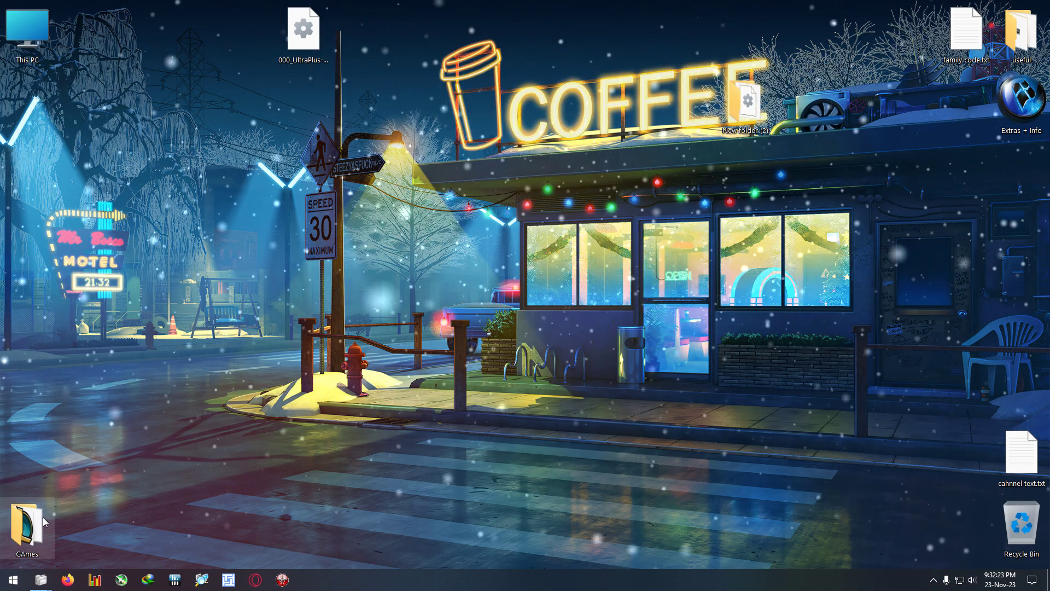
{"action": "double_click", "coordinate": [25, 522]}
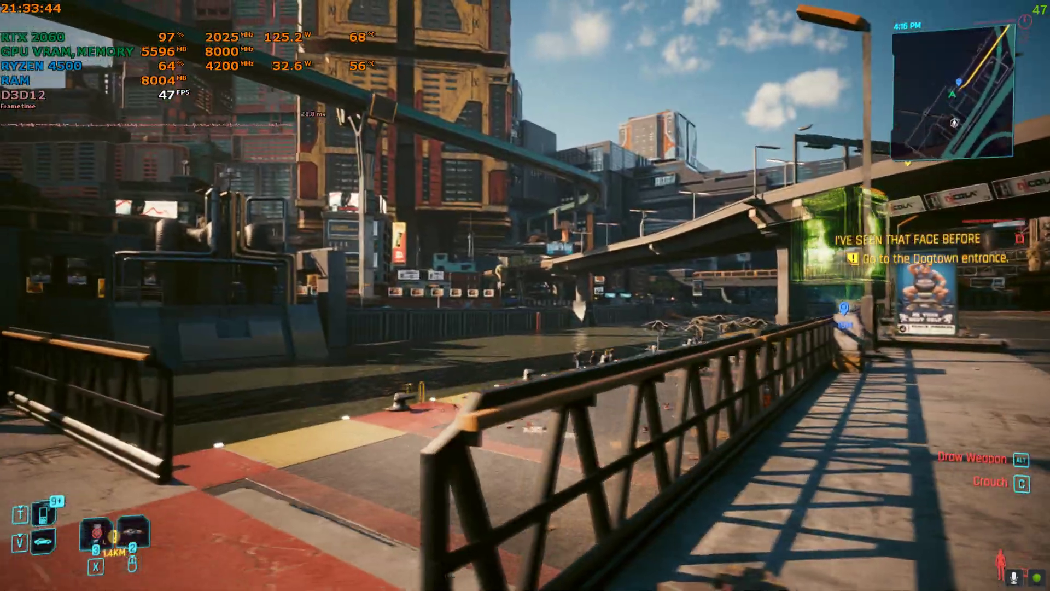
{"action": "mouse_move", "coordinate": [525, 296]}
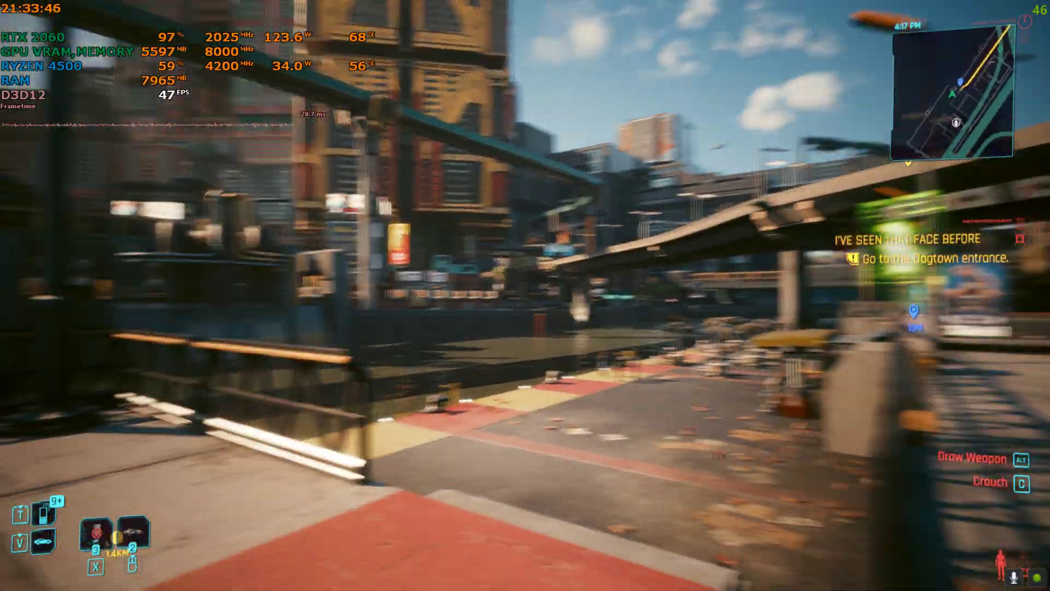
{"action": "mouse_move", "coordinate": [525, 295]}
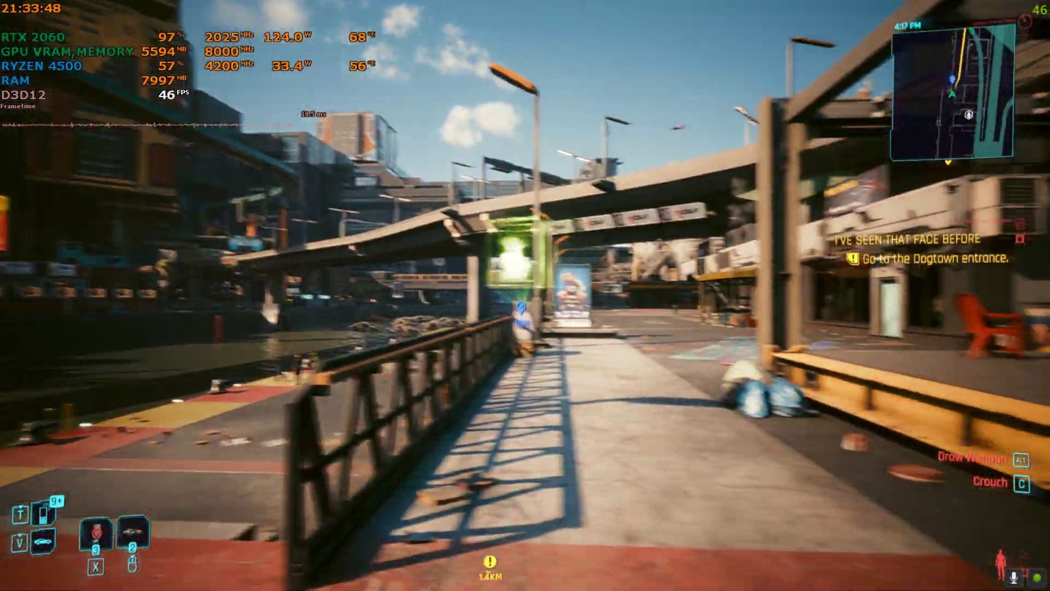